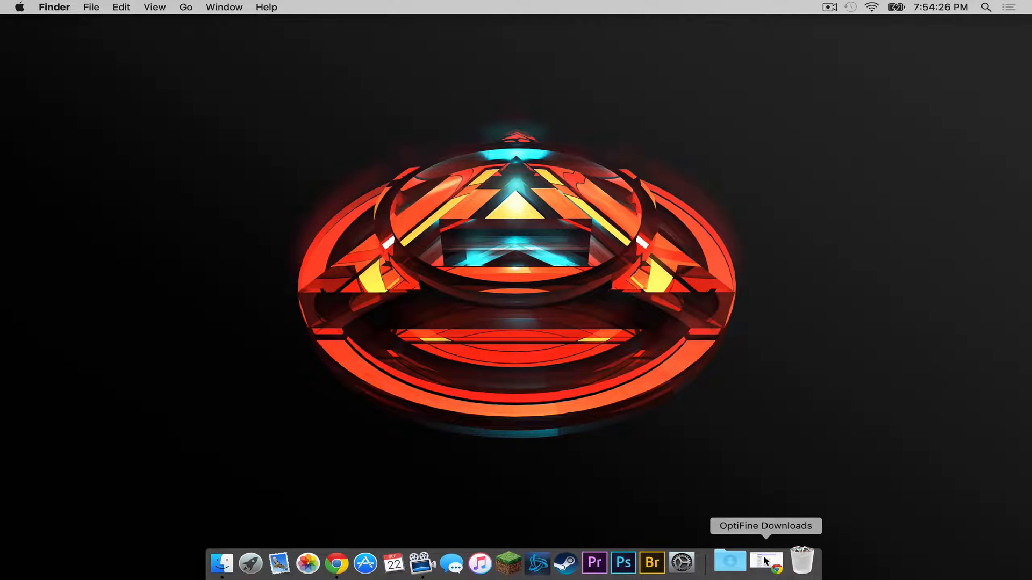
Download OptiFine_1.8.8_HD_U_F3.jar from the OptiFine site and close the League of Legends ad tab
left_click(765, 563)
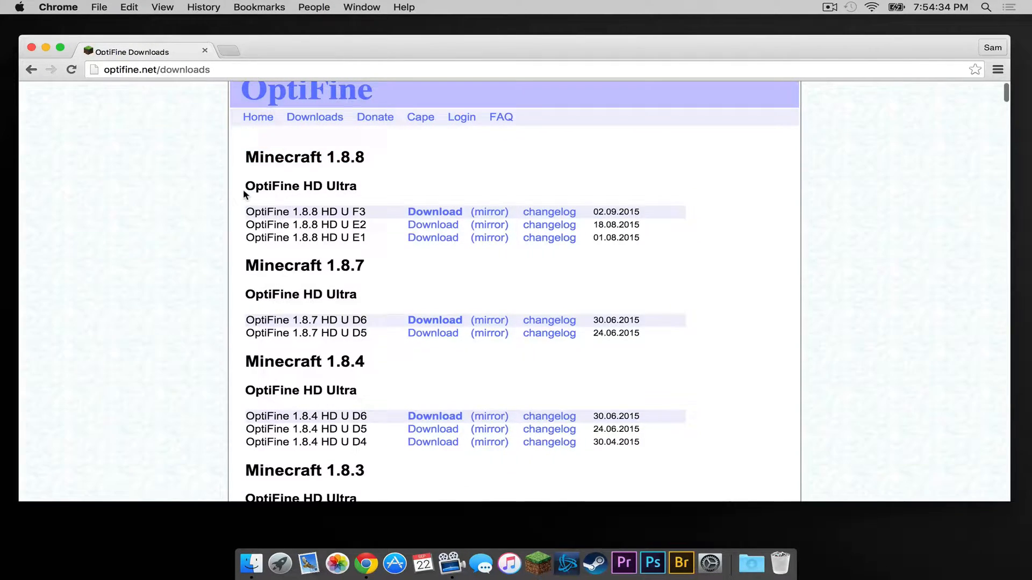
double_click(291, 186)
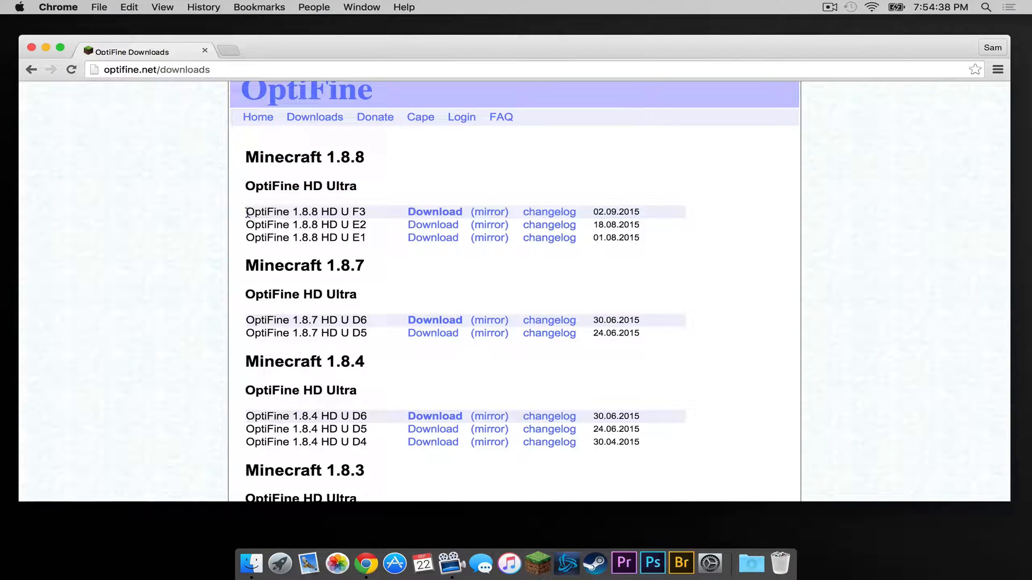
double_click(305, 212)
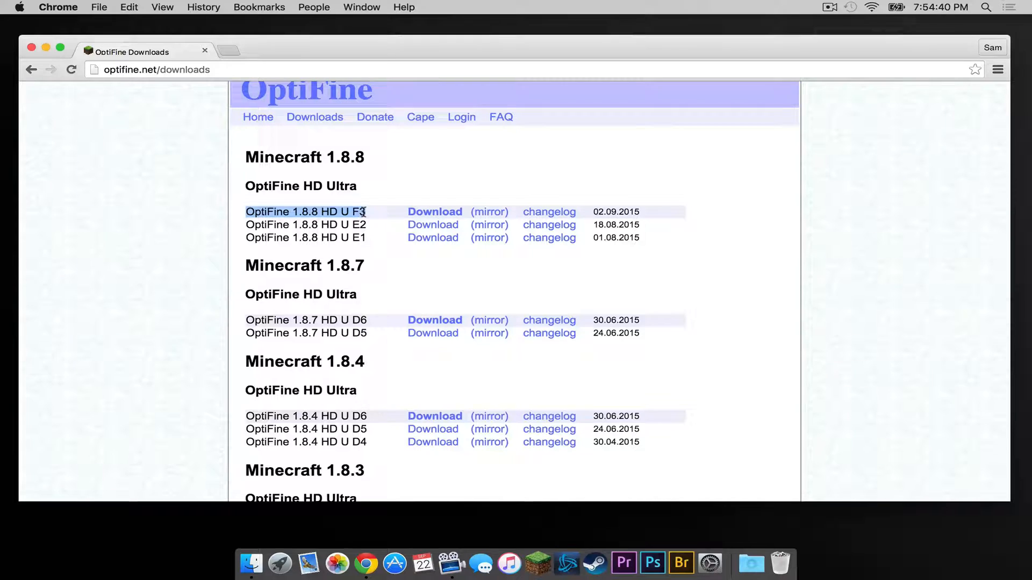
left_click(338, 212)
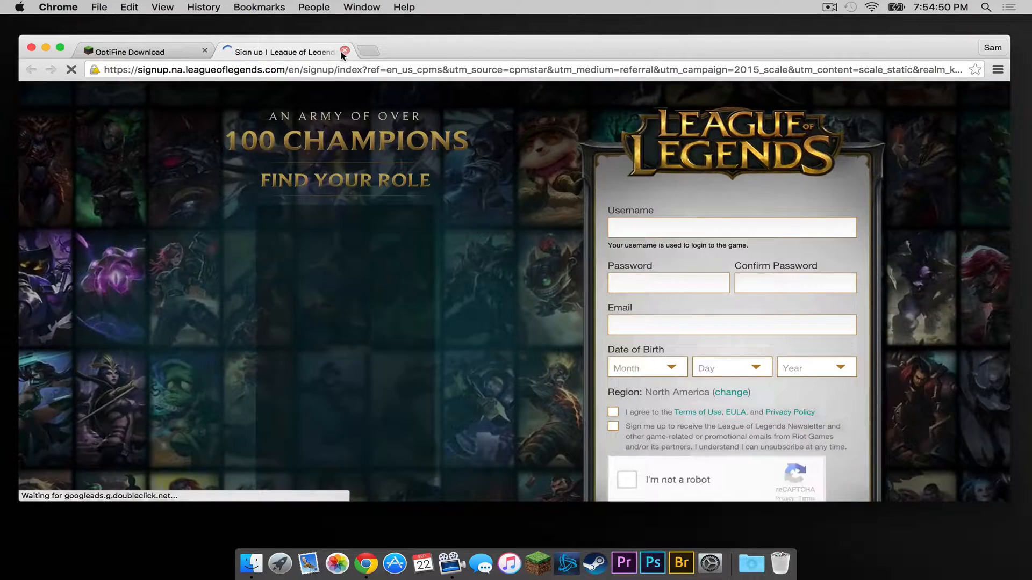
left_click(344, 50)
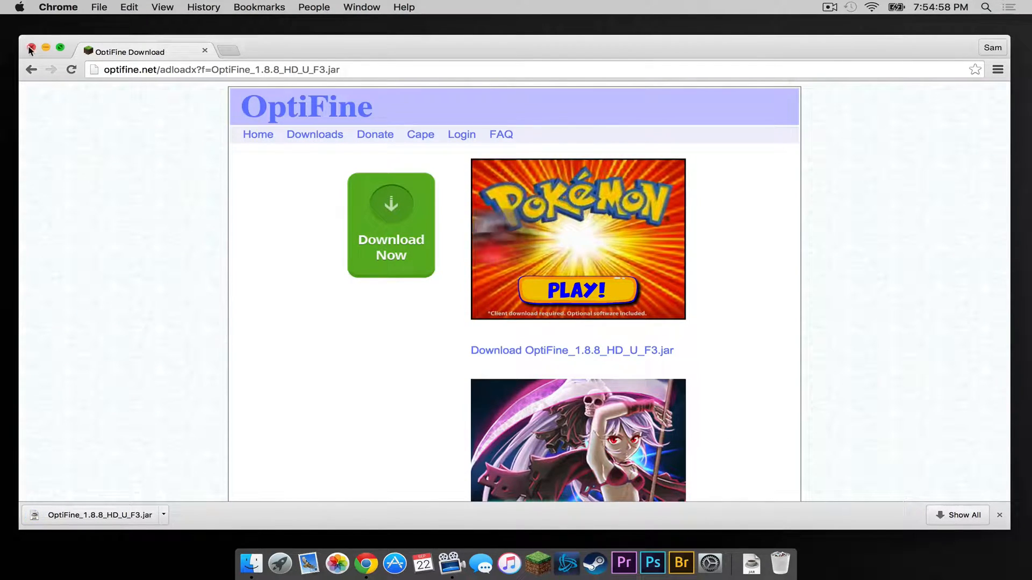
Close Chrome and move the downloaded OptiFine jar from Downloads onto the desktop
left_click(33, 49)
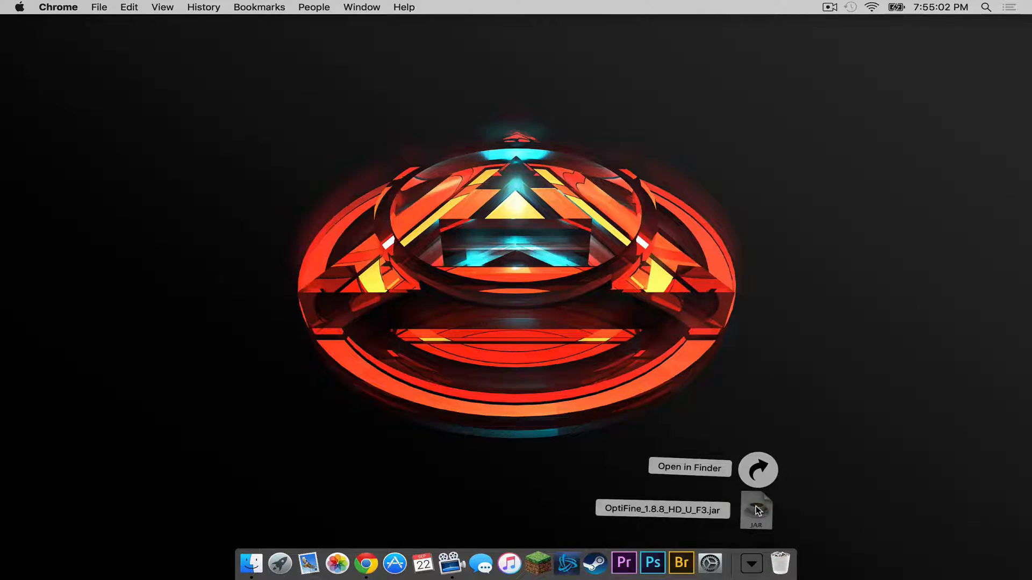
left_click(691, 467)
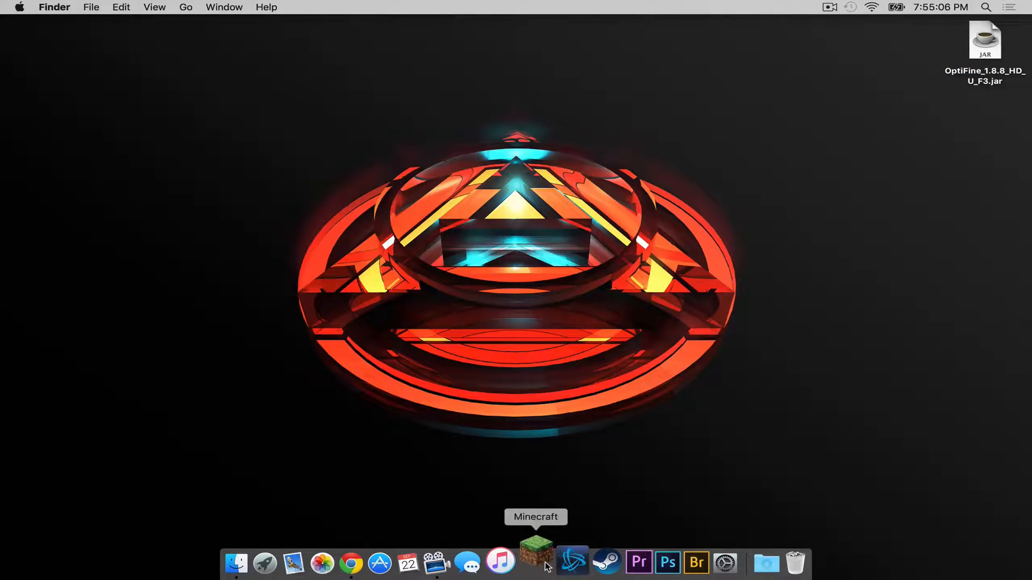
Create a launcher profile named 1.8.8 using Minecraft release 1.8.8 and save it
left_click(535, 563)
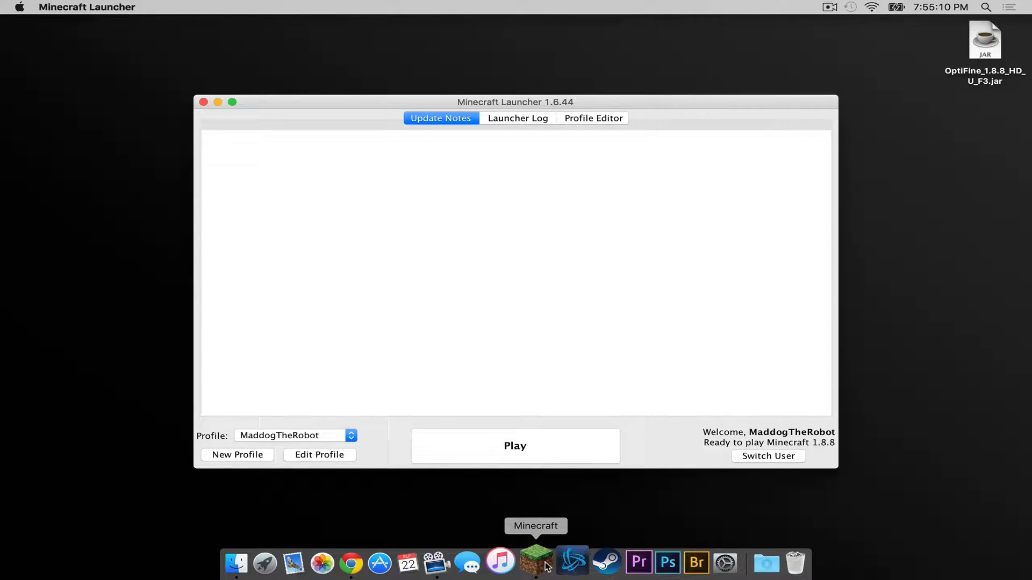
left_click(236, 455)
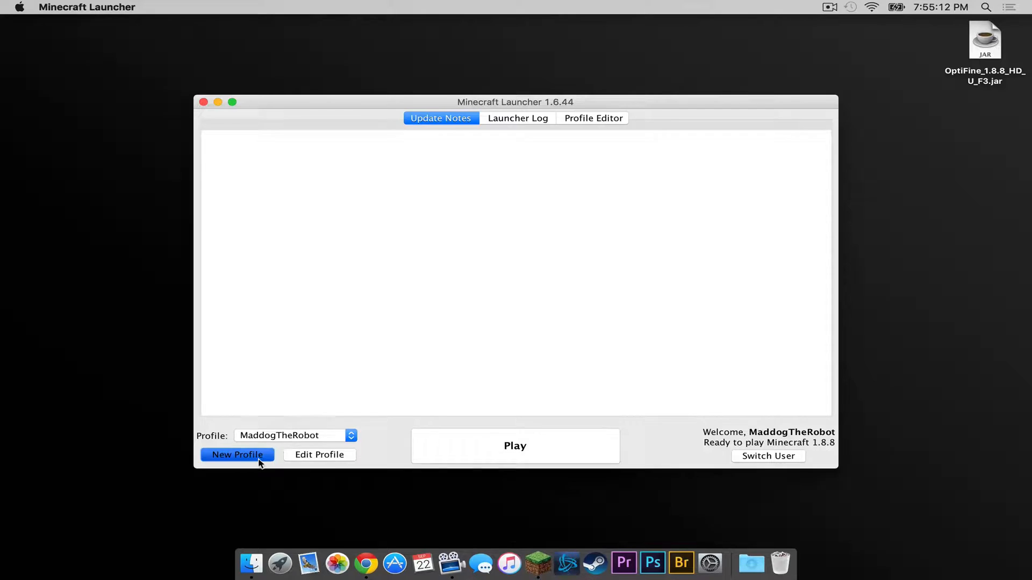
left_click(237, 455)
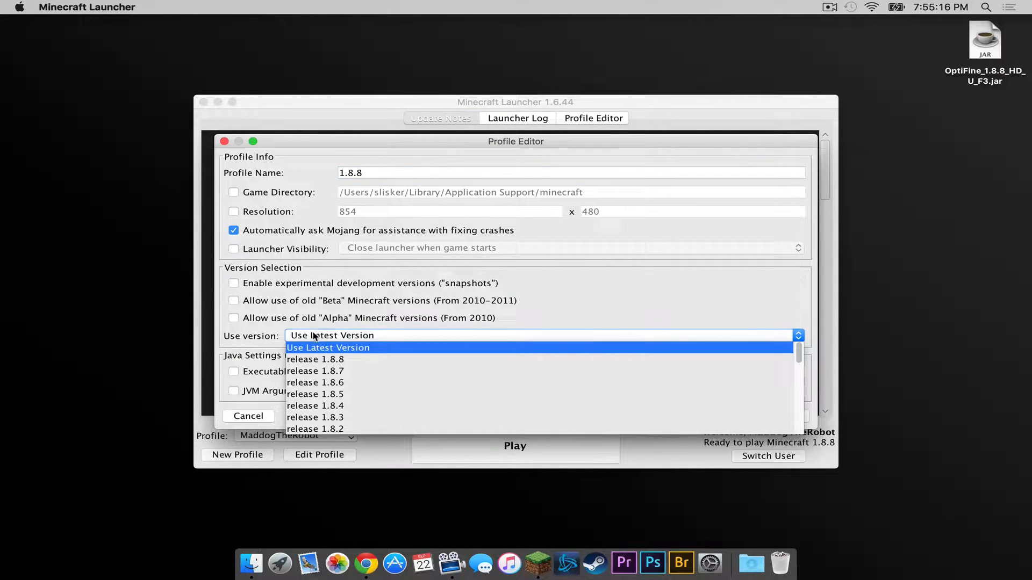
left_click(314, 359)
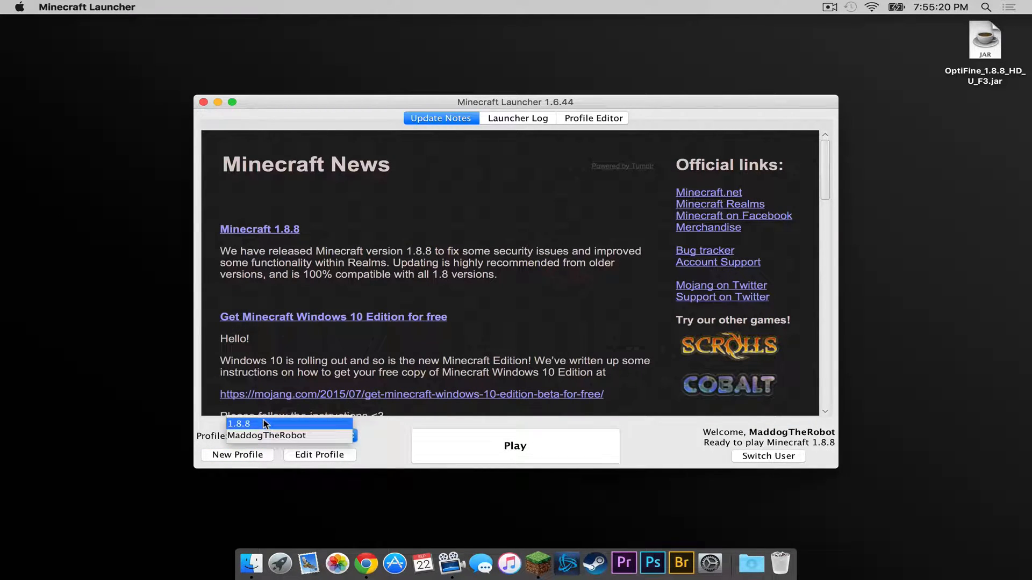
left_click(263, 424)
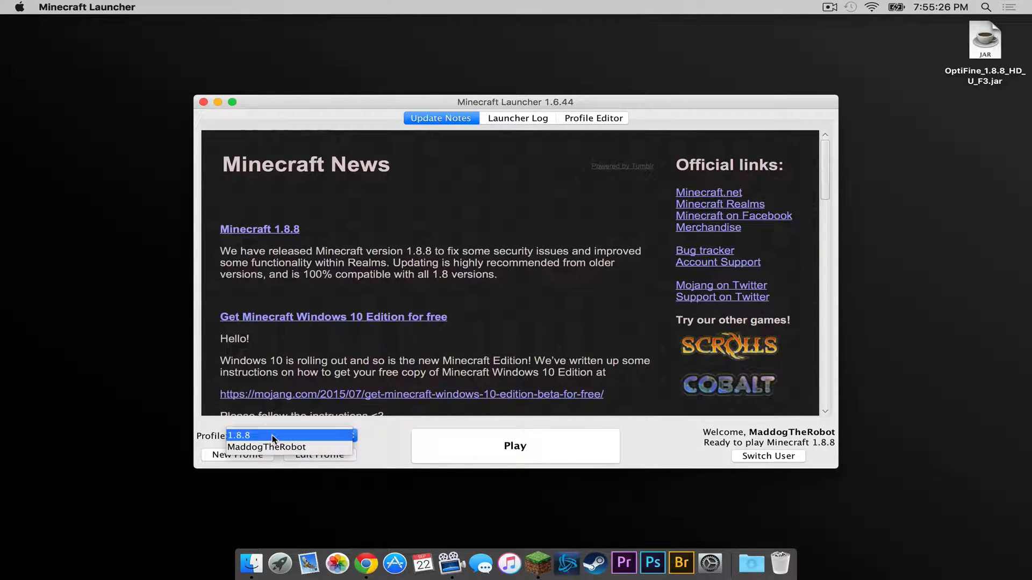
right_click(540, 565)
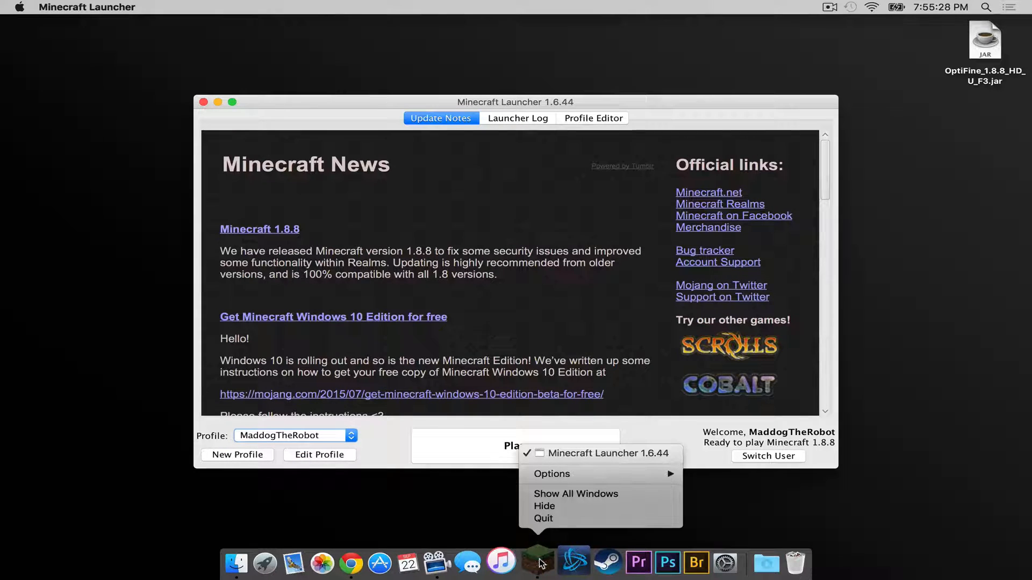
Quit the launcher, run the OptiFine jar installer and confirm the successful install
left_click(544, 506)
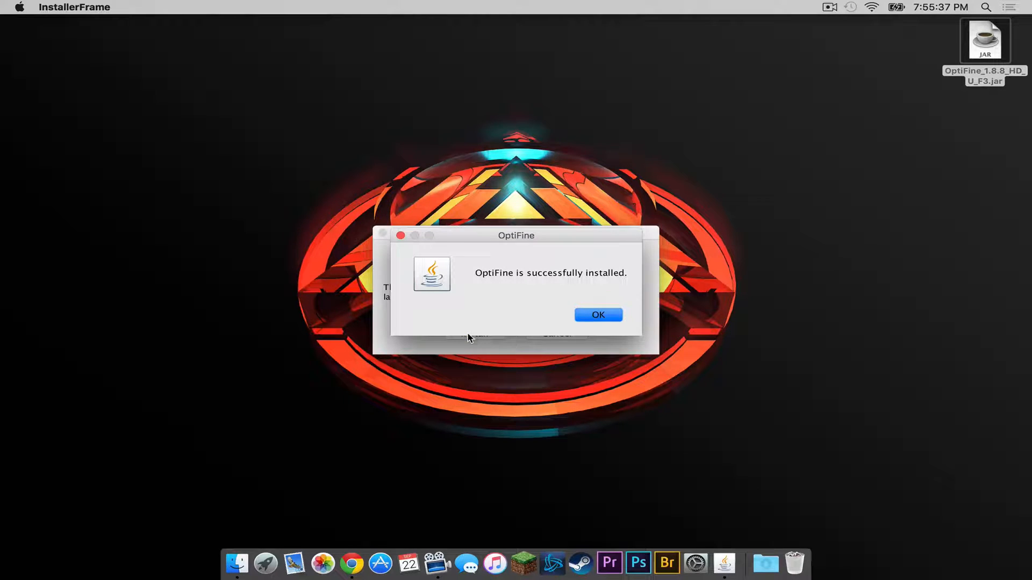
left_click(598, 315)
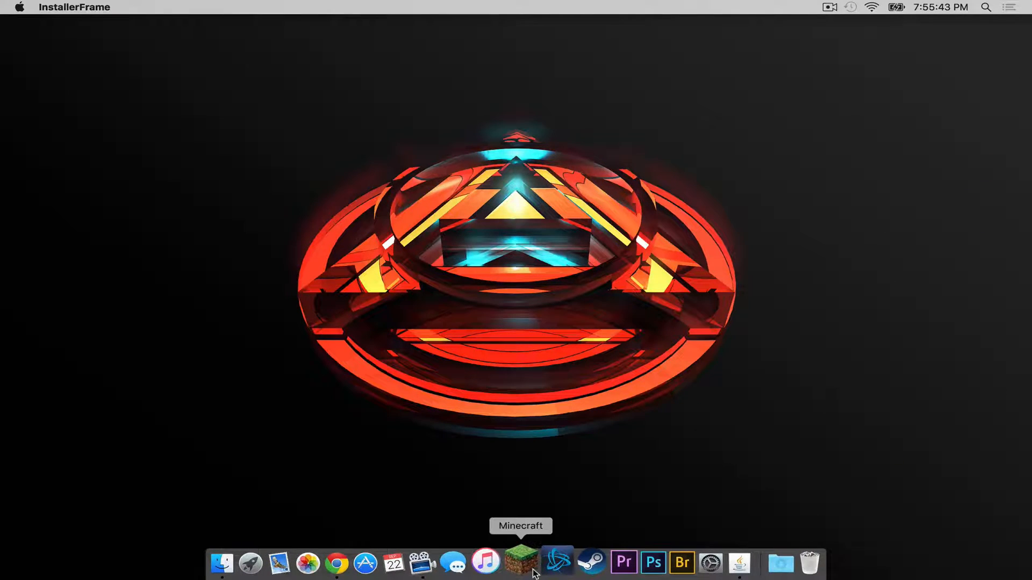
Reopen the launcher and play Minecraft 1.8.8 with the OptiFine profile
left_click(521, 567)
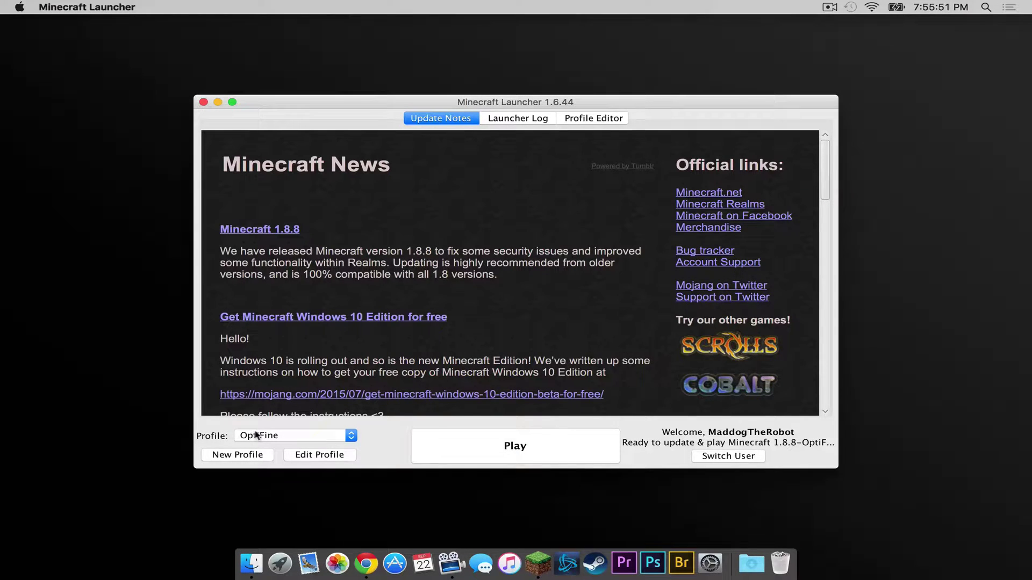
left_click(516, 445)
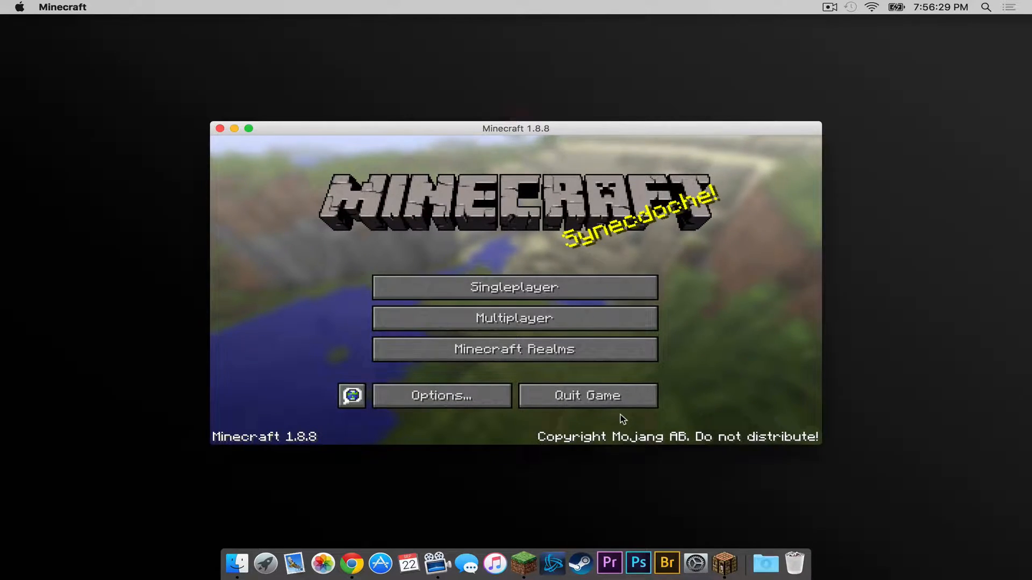
Reach the Shaders list via Options and Video Settings, dismissing the Fast Render warning
left_click(441, 395)
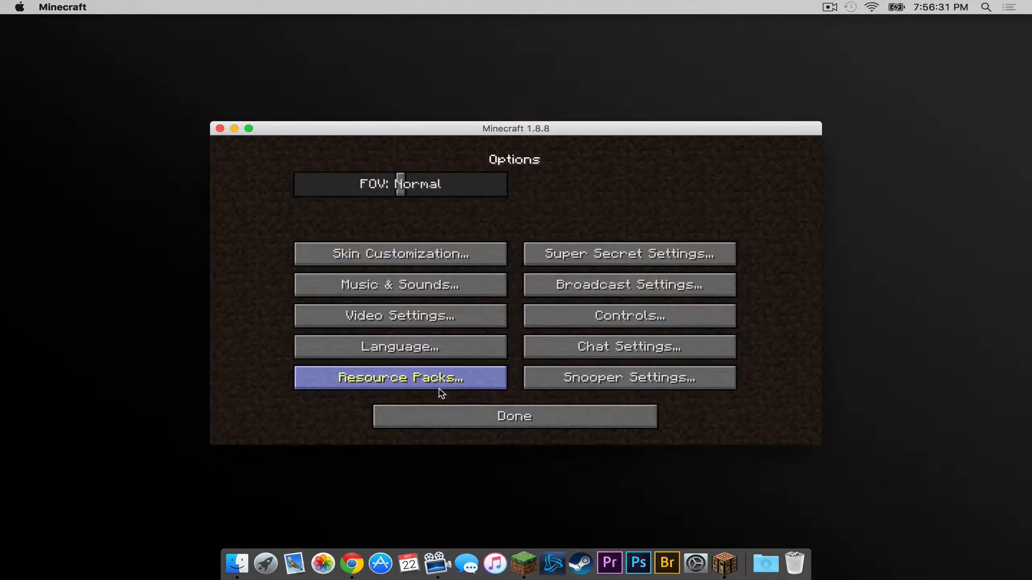
left_click(400, 316)
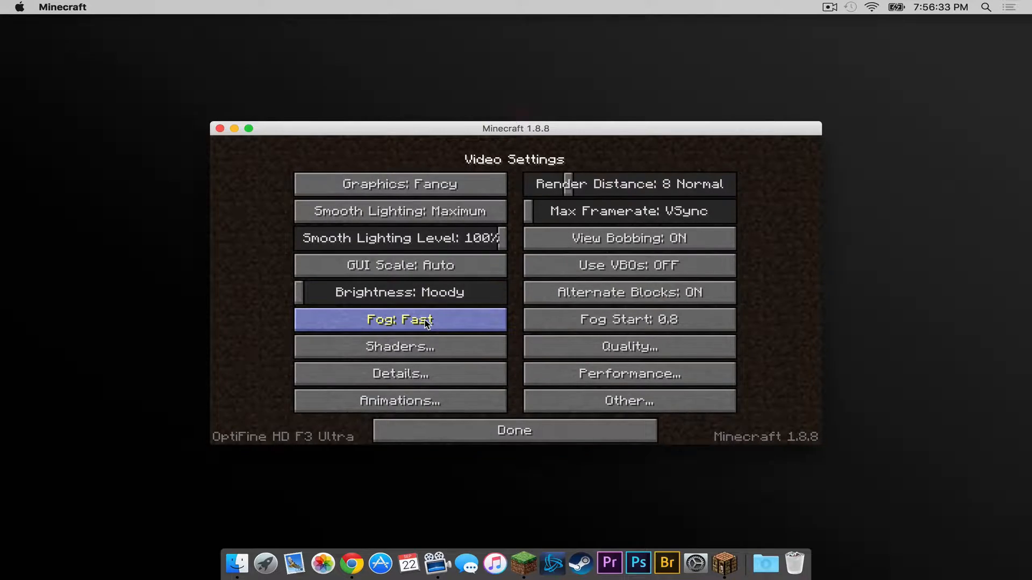
mouse_move(400, 346)
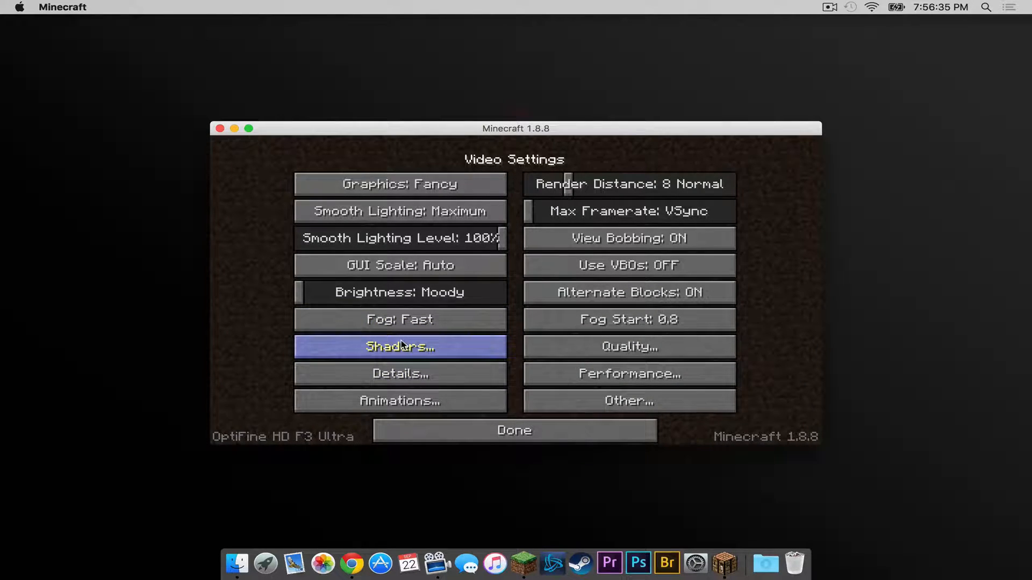
left_click(400, 346)
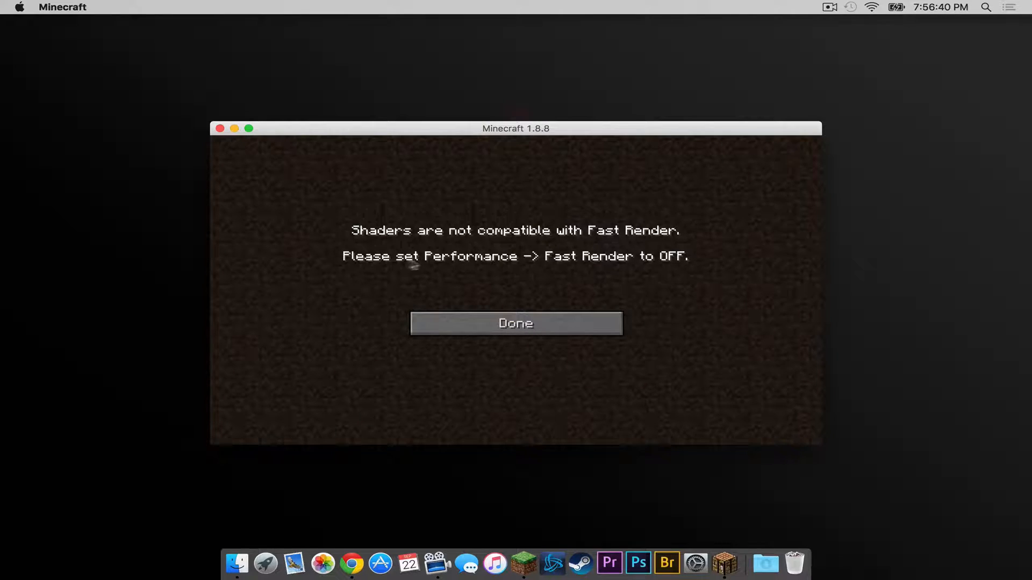
mouse_move(561, 274)
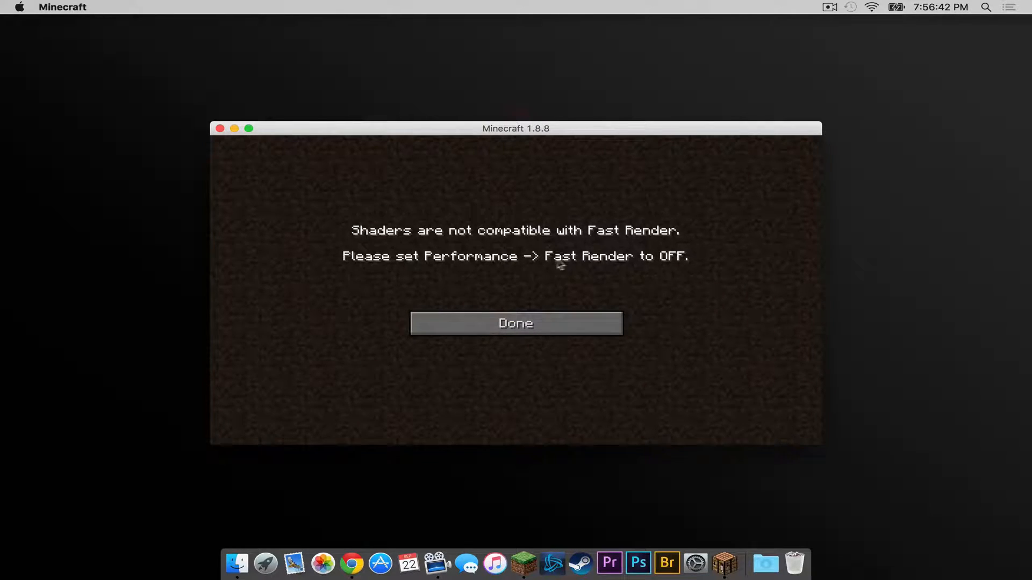
left_click(516, 323)
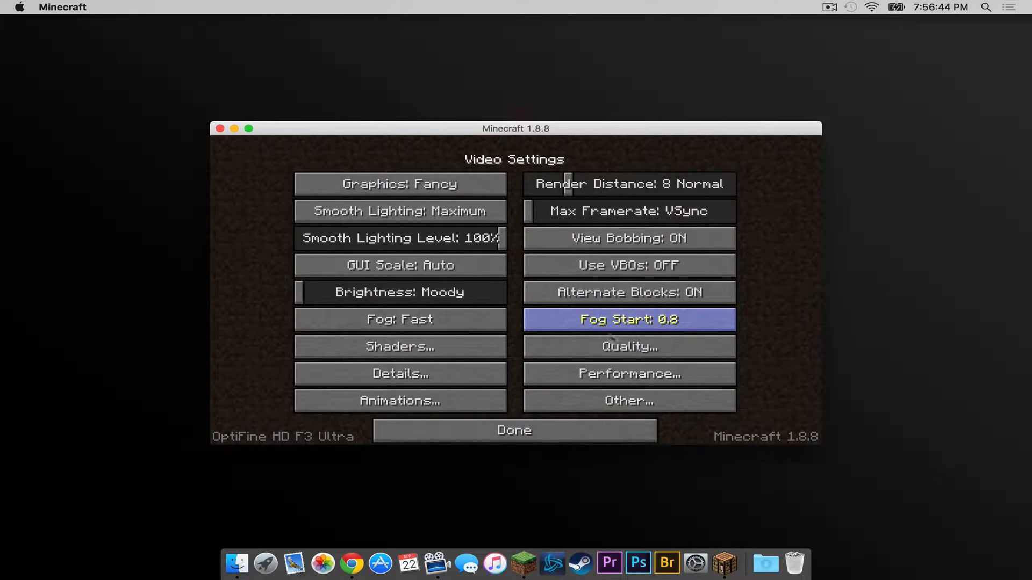
left_click(629, 374)
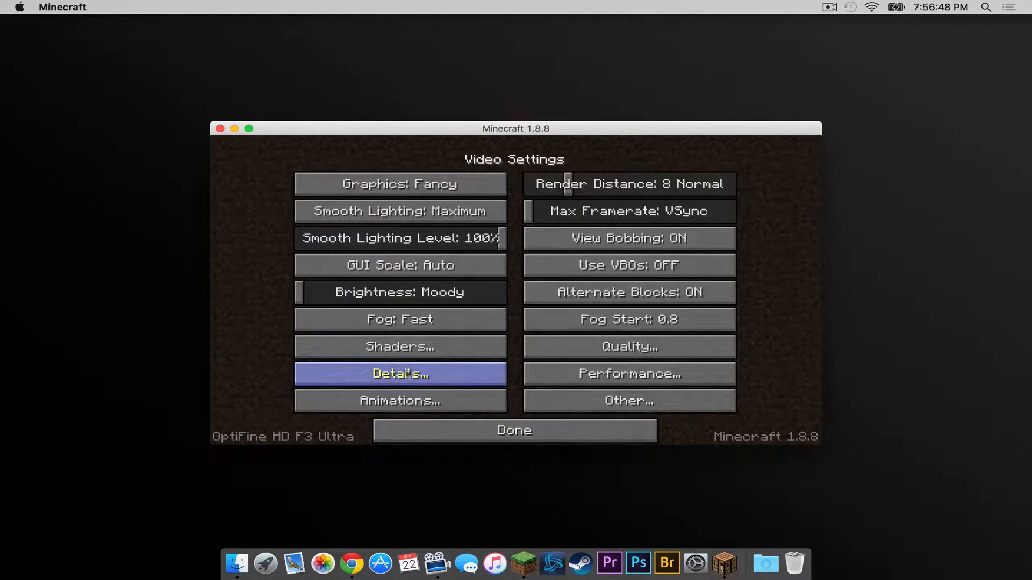
left_click(400, 347)
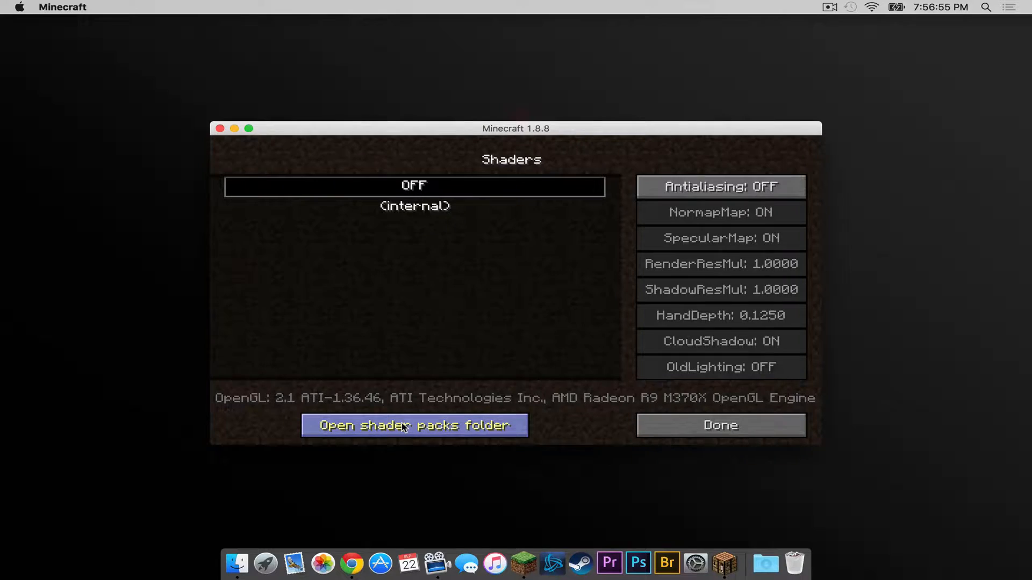
Open the shaderpacks folder to place Sildurs Vibrant Shaders v1.09 Lite.zip in it
left_click(412, 426)
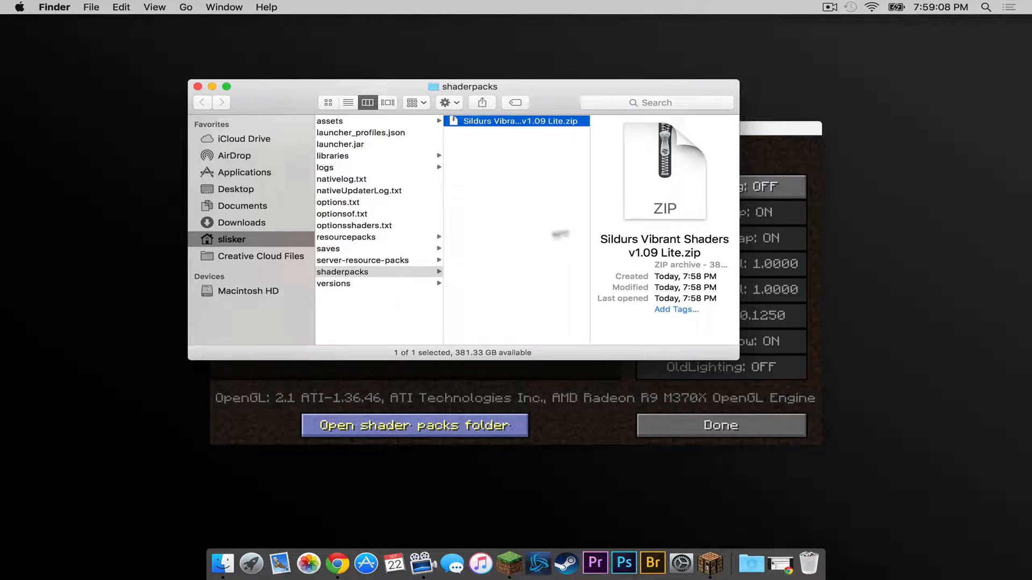
mouse_move(525, 241)
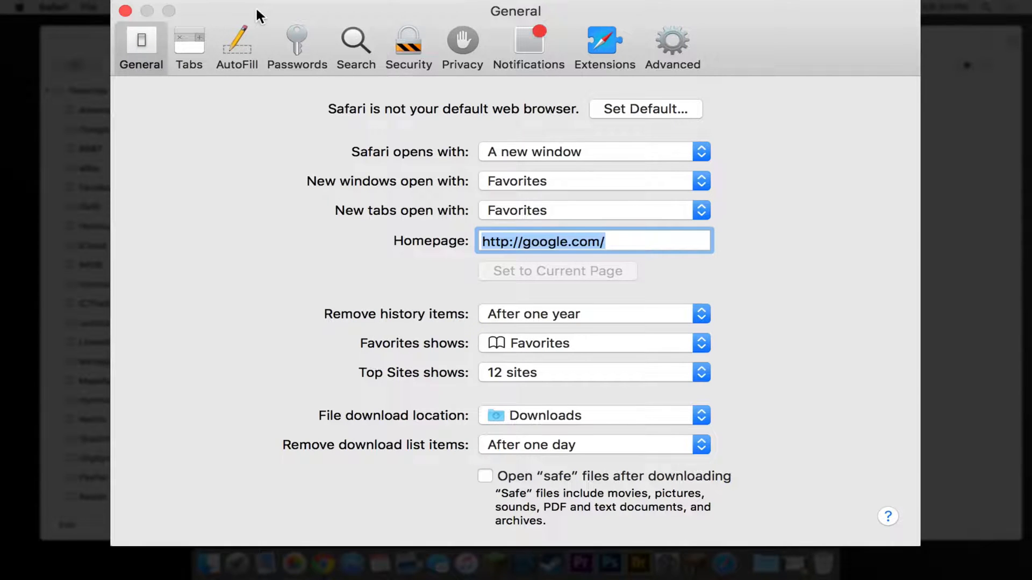
Close the Safari Preferences window and quit Safari
left_click(32, 2)
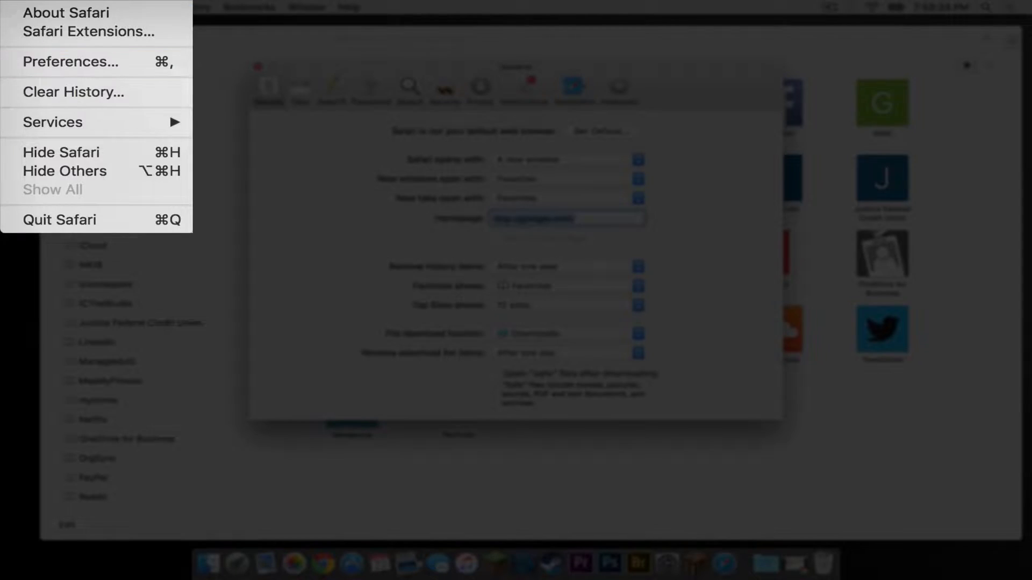
left_click(69, 63)
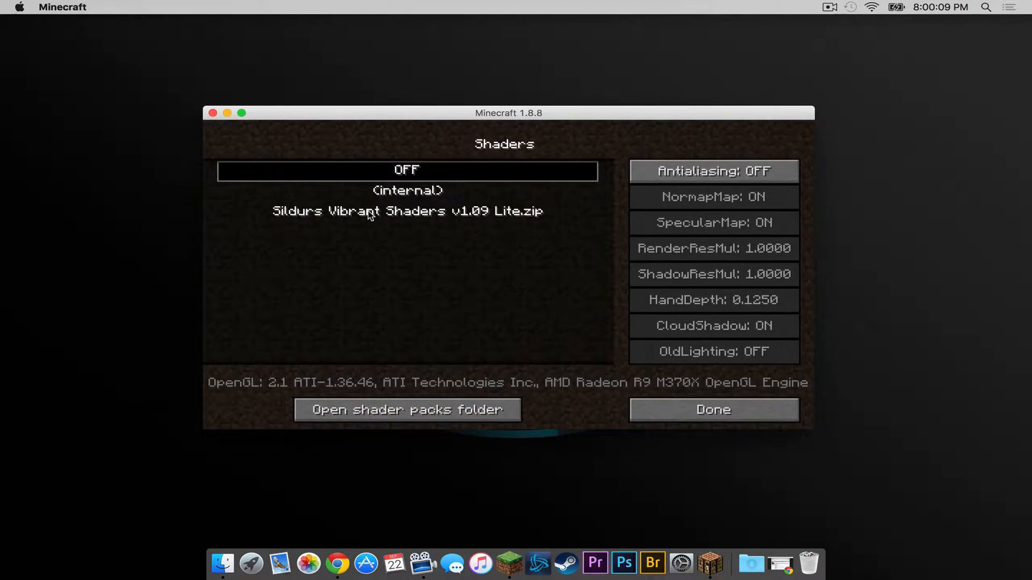
Select Sildurs Vibrant Shaders v1.09 Lite.zip and load the Peaceful Survival world with it
left_click(408, 211)
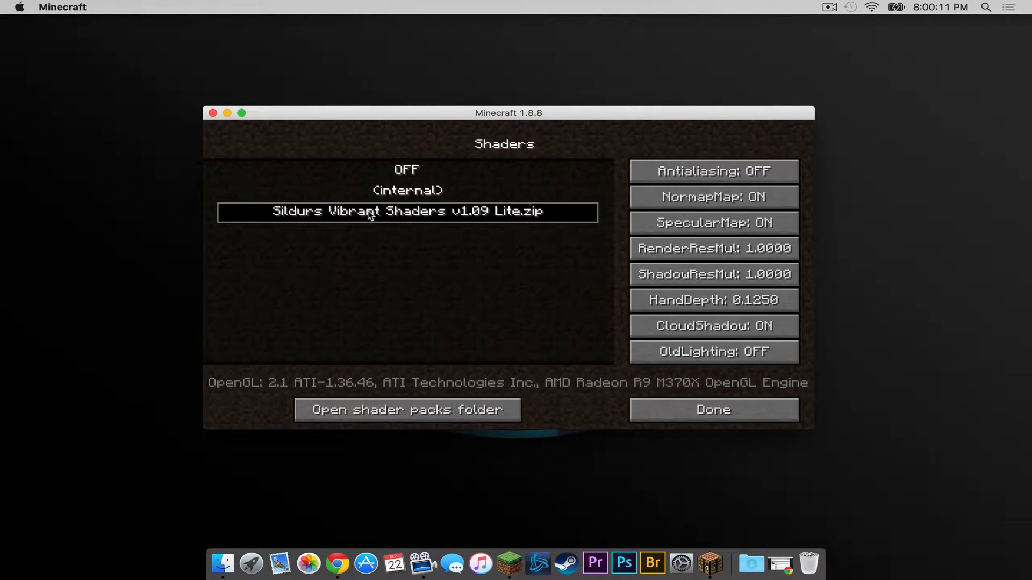
left_click(712, 410)
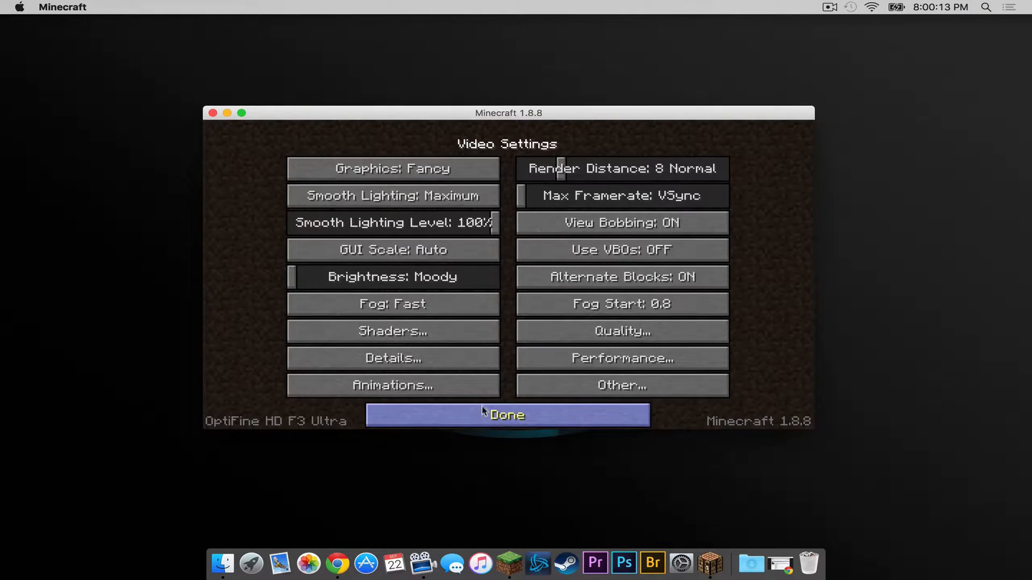
left_click(506, 415)
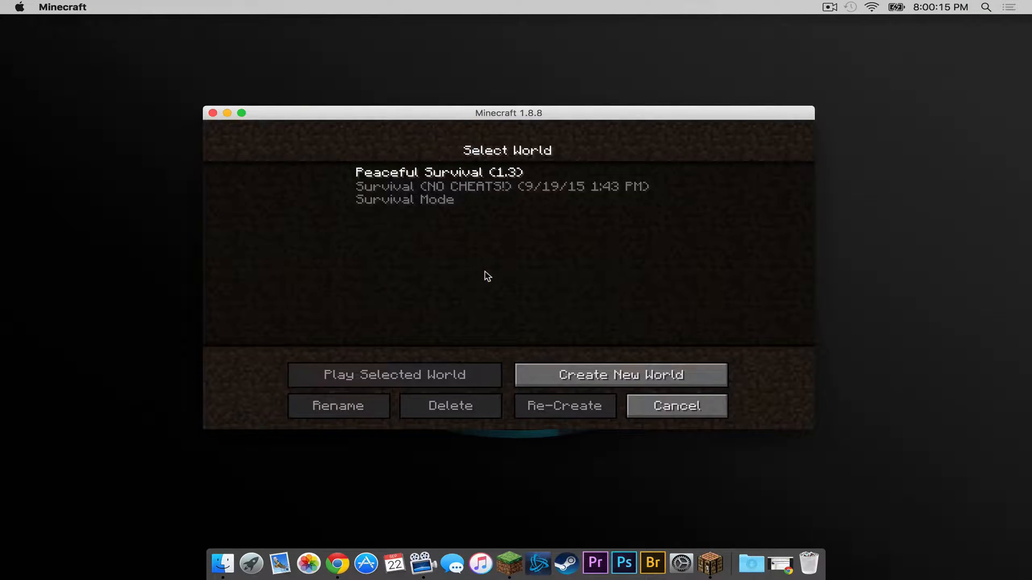
left_click(394, 374)
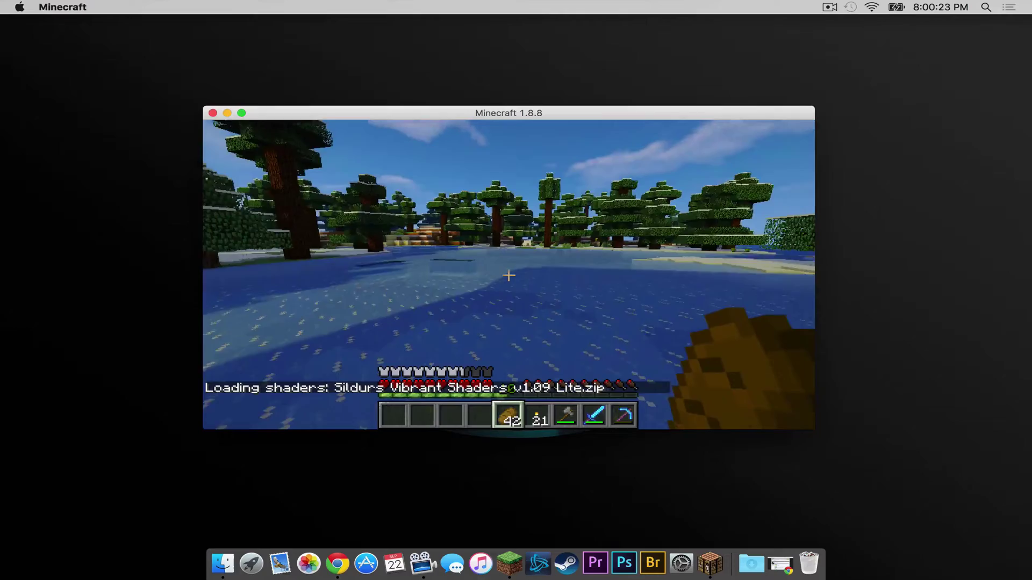
mouse_move(508, 275)
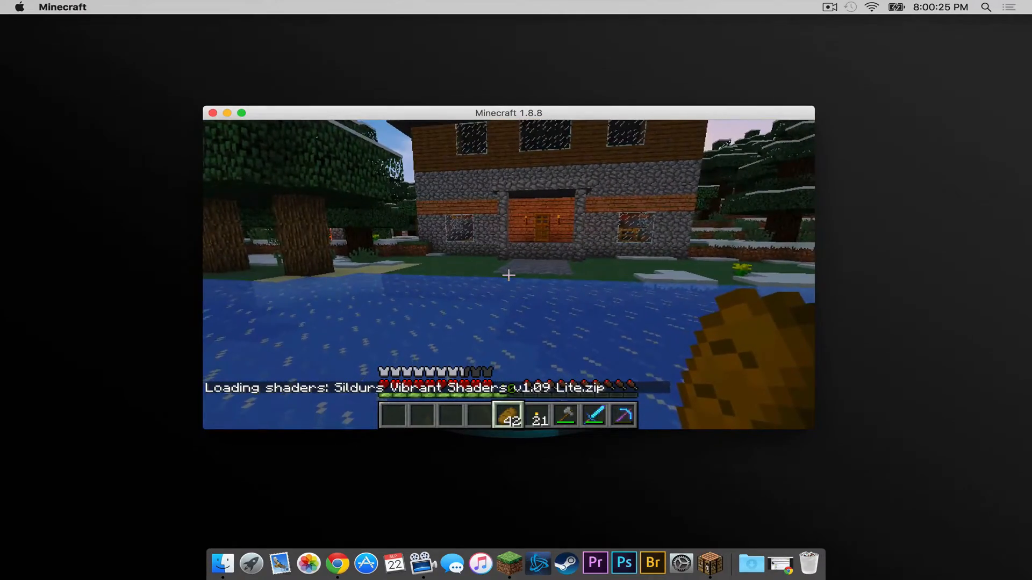